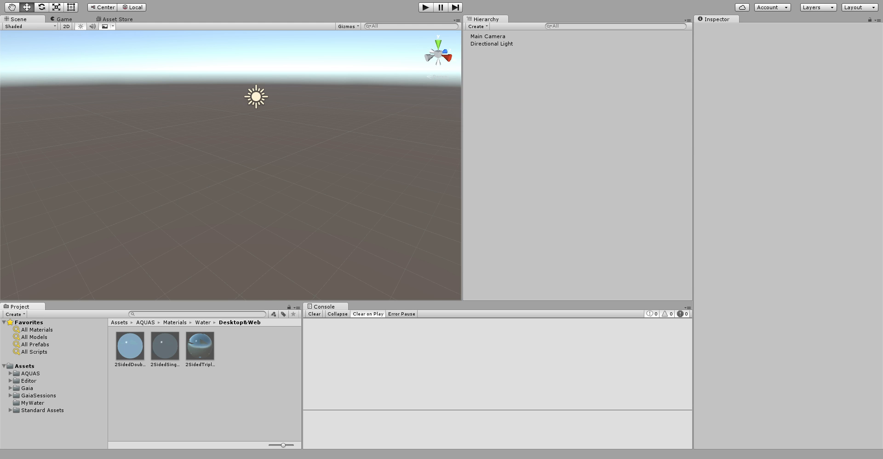
{"action": "mouse_move", "coordinate": [597, 77]}
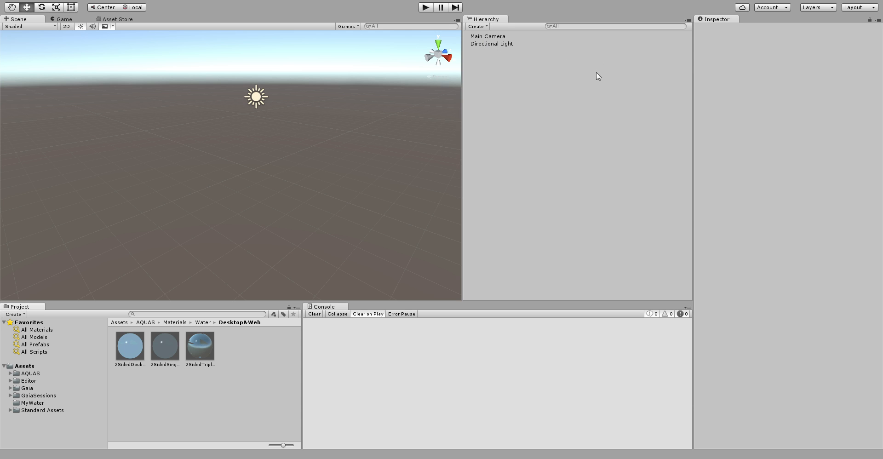
{"action": "mouse_move", "coordinate": [595, 100]}
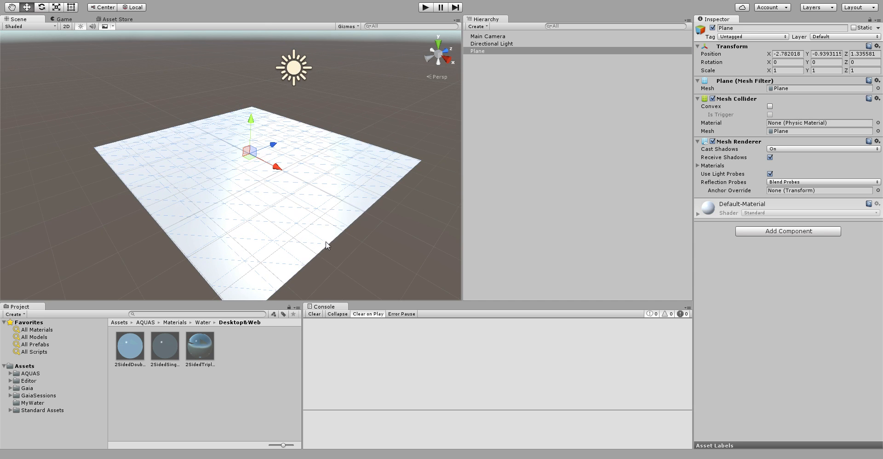
{"action": "mouse_move", "coordinate": [339, 243]}
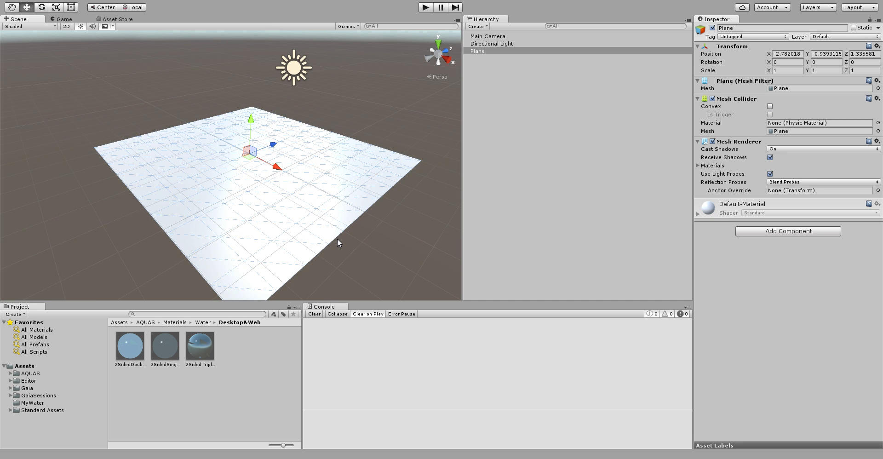
Navigate to AQUAS/Materials/Water/Desktop&Web and select the 2SidedTripleTextured water material
{"action": "left_click", "coordinate": [30, 374]}
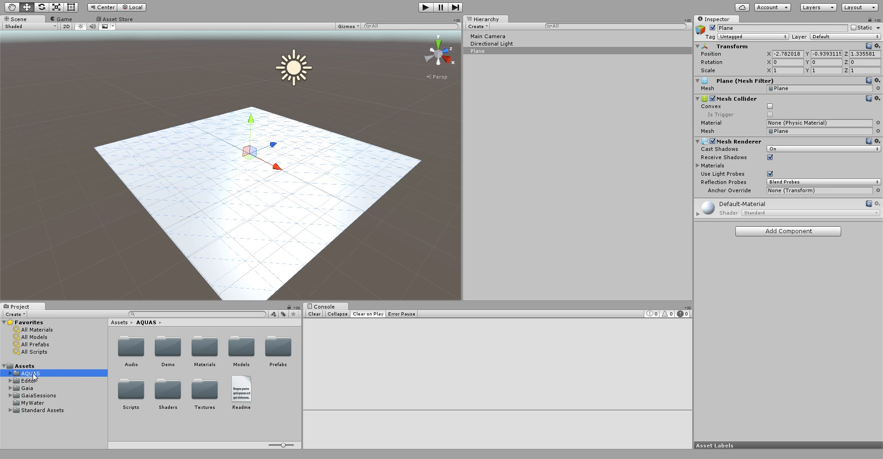
{"action": "mouse_move", "coordinate": [208, 346]}
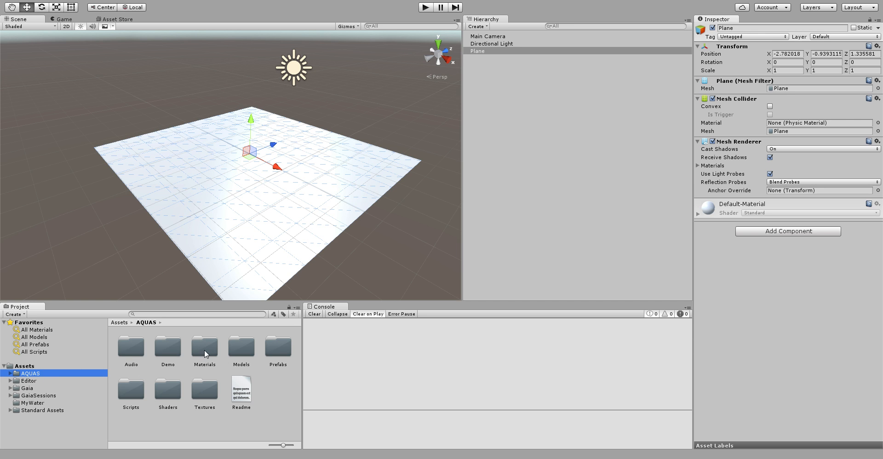
{"action": "double_click", "coordinate": [204, 346]}
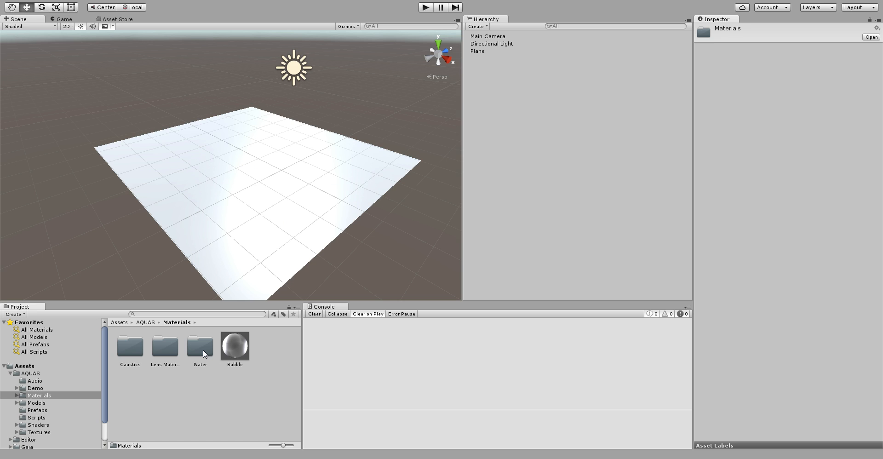
{"action": "left_click", "coordinate": [200, 348]}
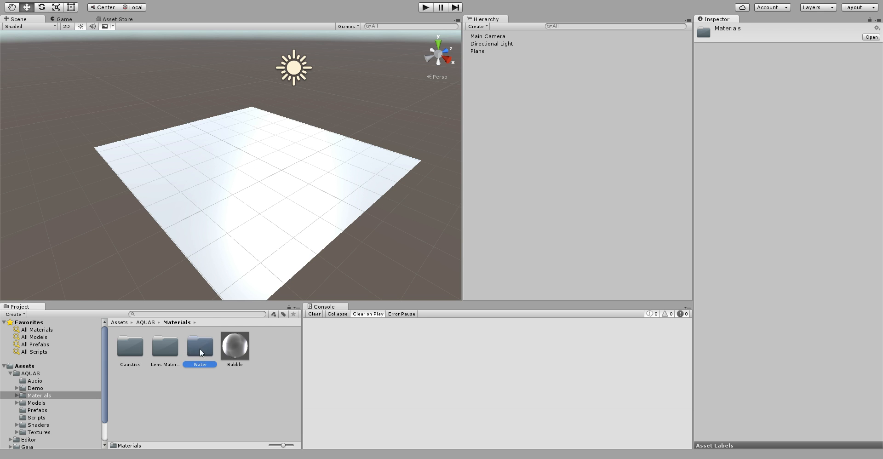
{"action": "double_click", "coordinate": [199, 346]}
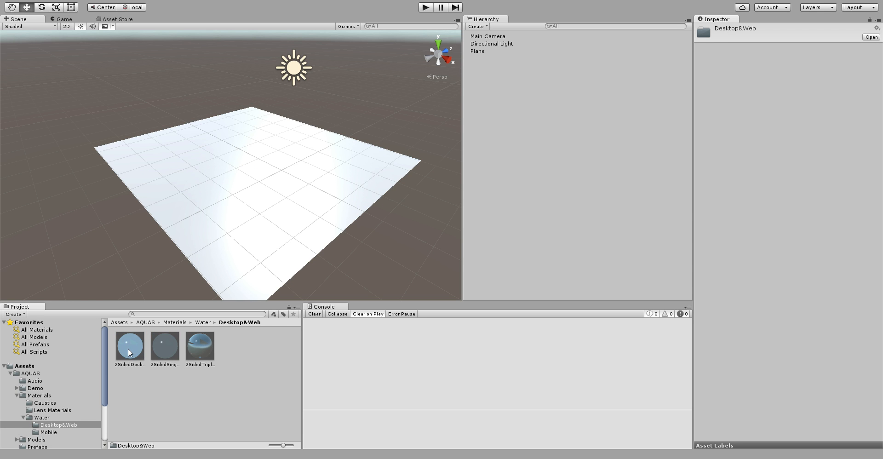
{"action": "mouse_move", "coordinate": [204, 355]}
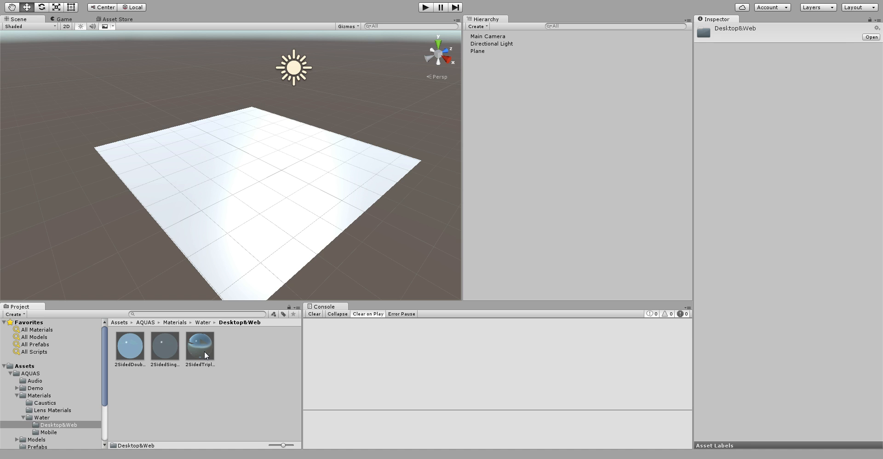
{"action": "left_click", "coordinate": [199, 346]}
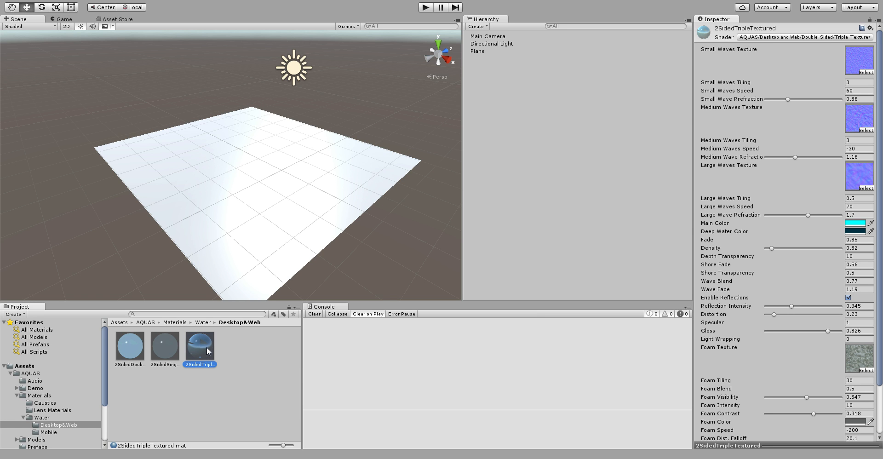
{"action": "mouse_move", "coordinate": [211, 429]}
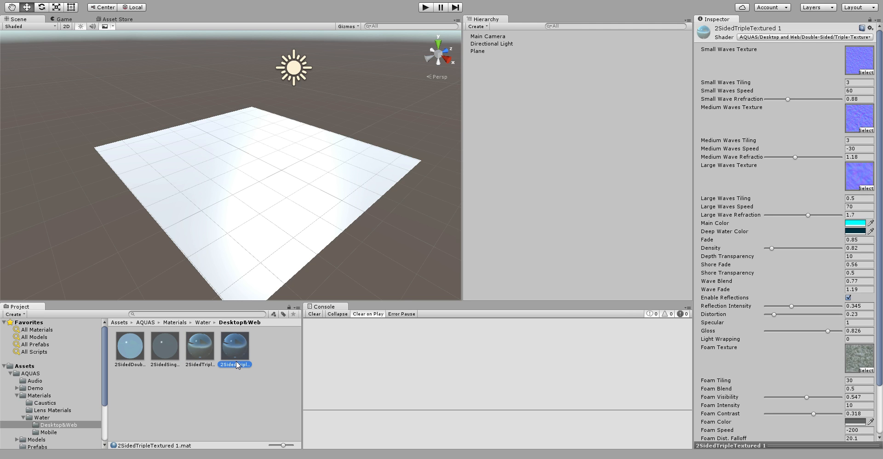
Rename the duplicated water material to 'MyWaterTile'
{"action": "double_click", "coordinate": [234, 364]}
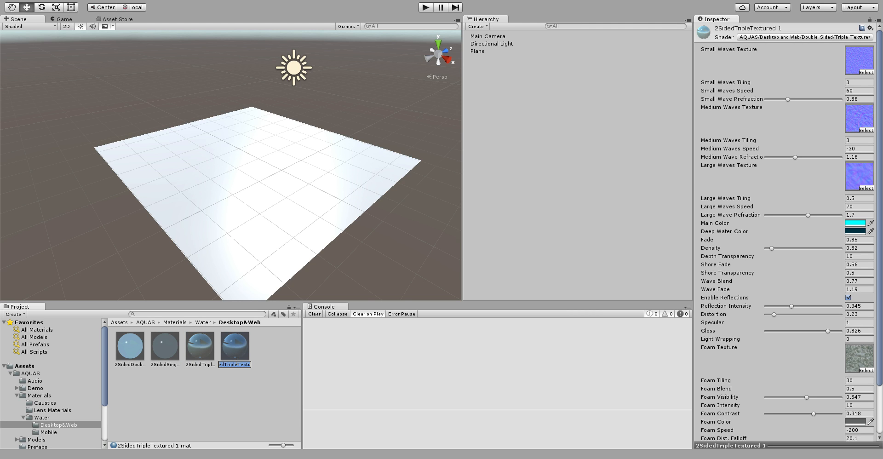
{"action": "type", "text": "MyWa"}
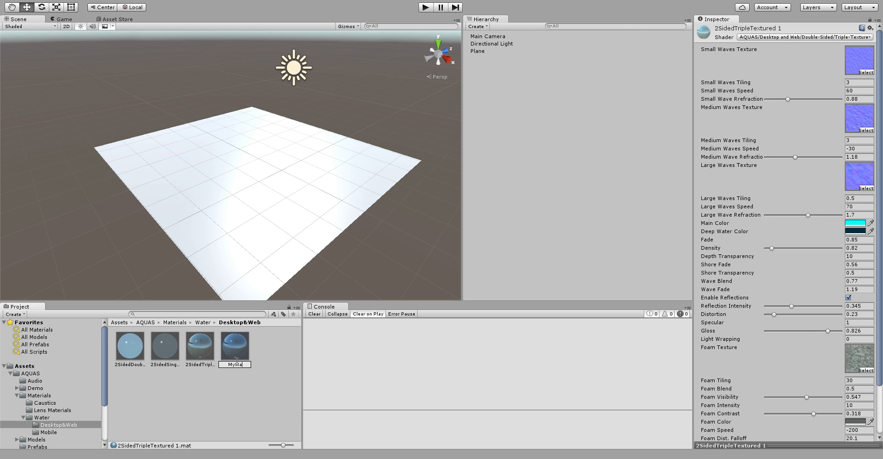
{"action": "type", "text": "MyWaterTile"}
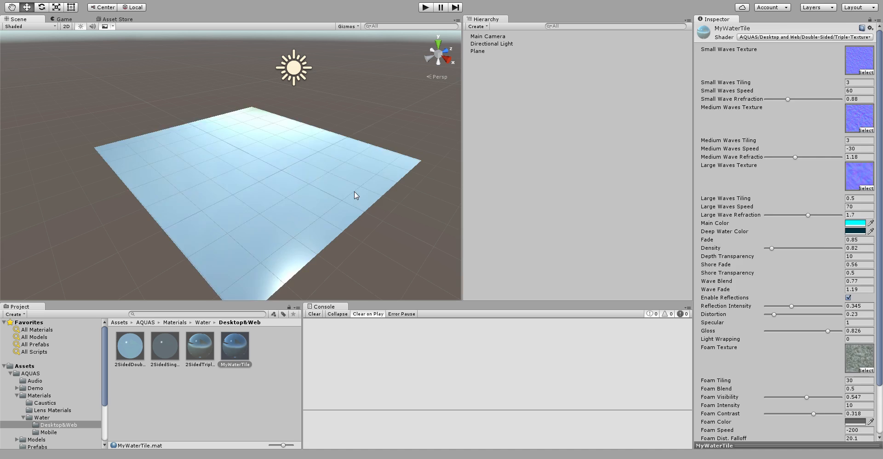
Select the plane and try small waves tiling values 300 and 150 on its water material
{"action": "left_click", "coordinate": [479, 52]}
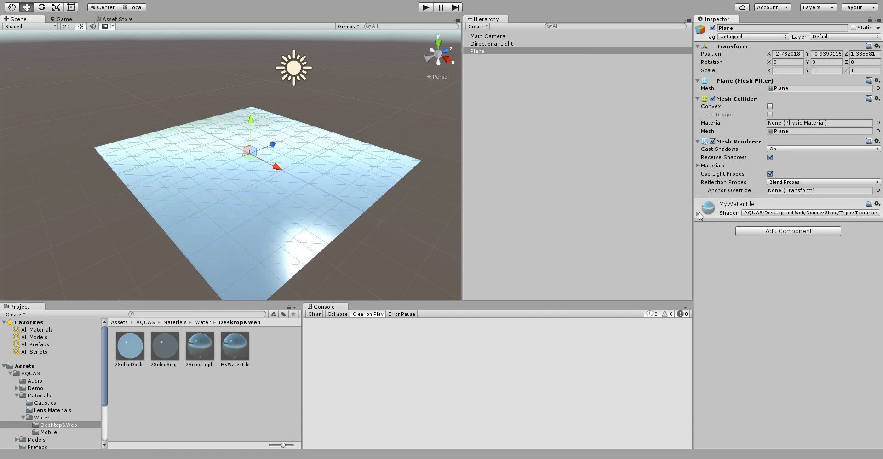
{"action": "left_click", "coordinate": [699, 215]}
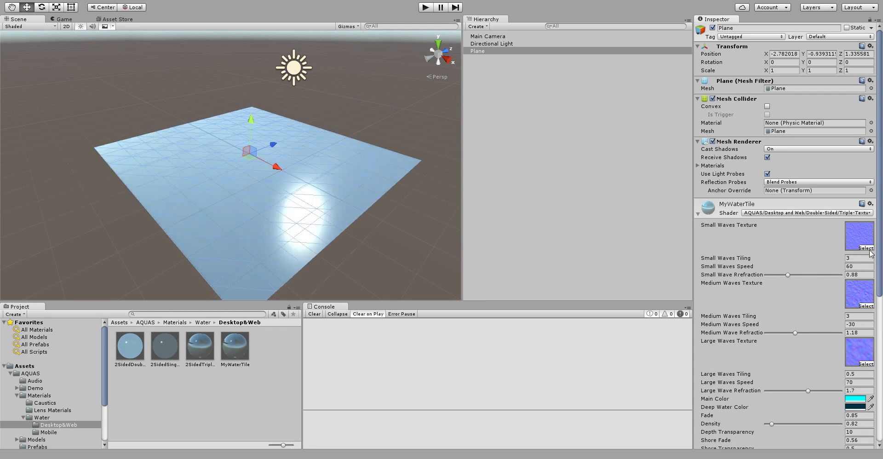
{"action": "left_click", "coordinate": [853, 258]}
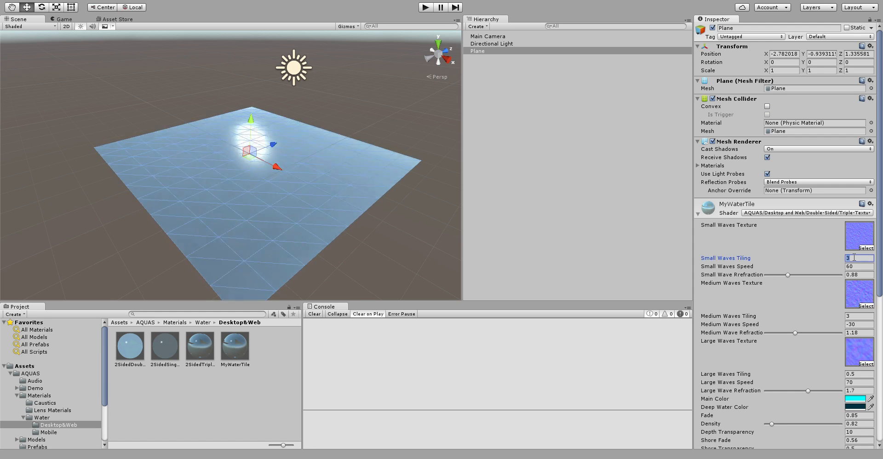
{"action": "type", "text": "300"}
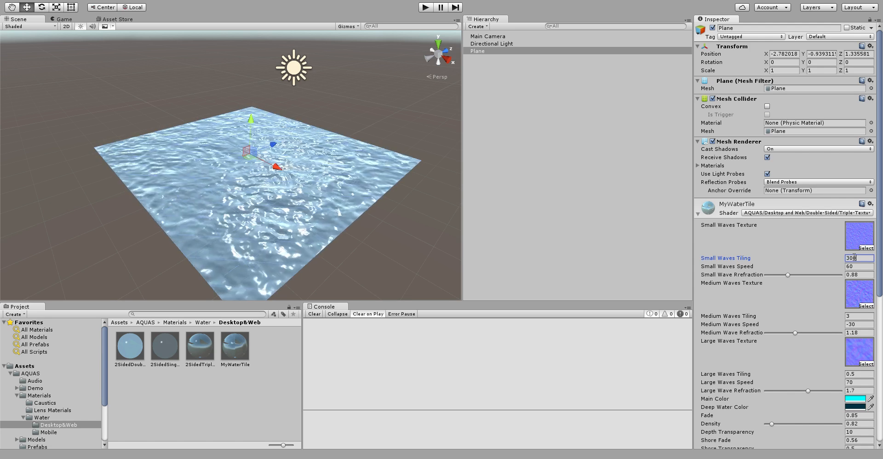
{"action": "left_click", "coordinate": [864, 316]}
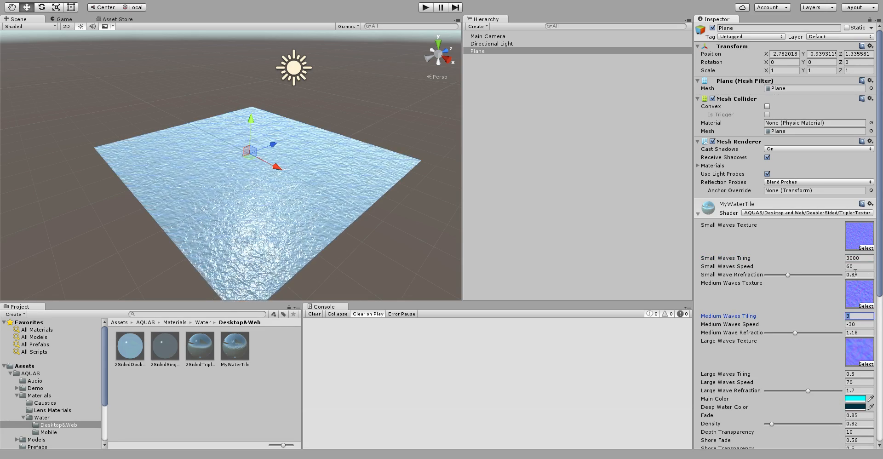
{"action": "type", "text": "150"}
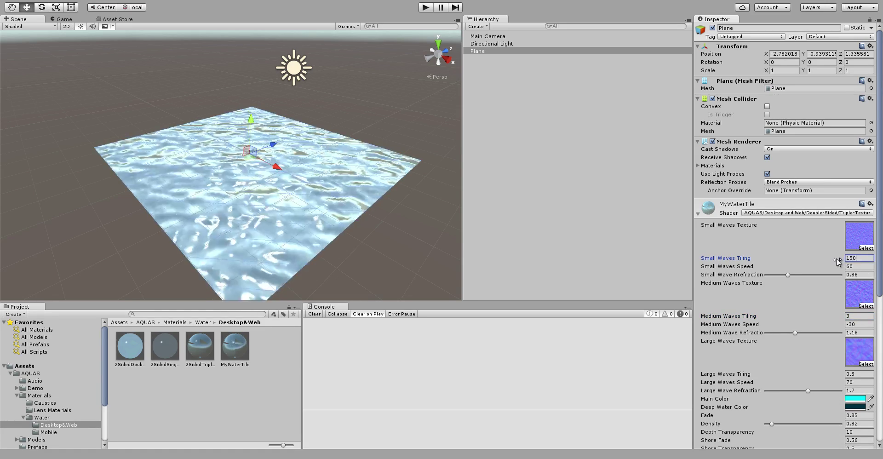
Set medium waves tiling to 1500 and large waves tiling to 500
{"action": "left_click", "coordinate": [859, 317]}
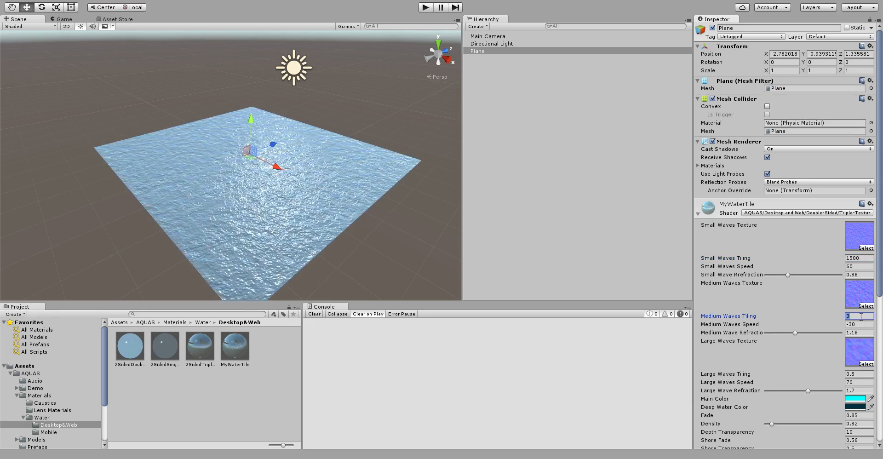
{"action": "type", "text": "1500"}
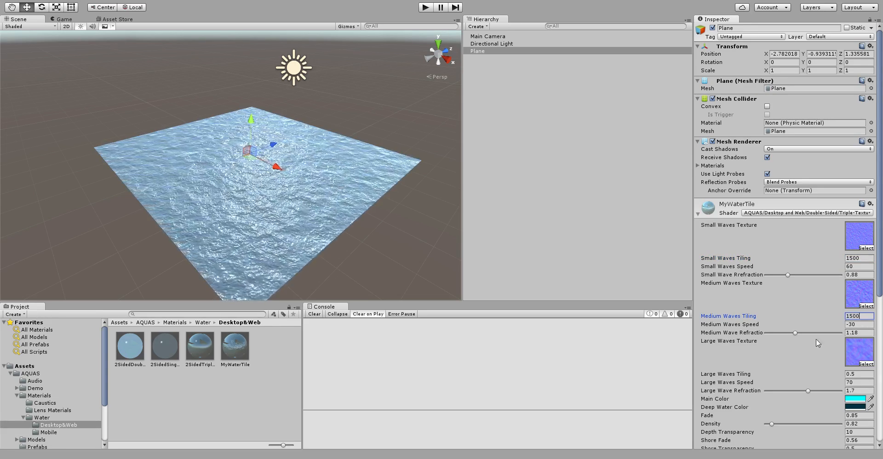
{"action": "left_click", "coordinate": [859, 374]}
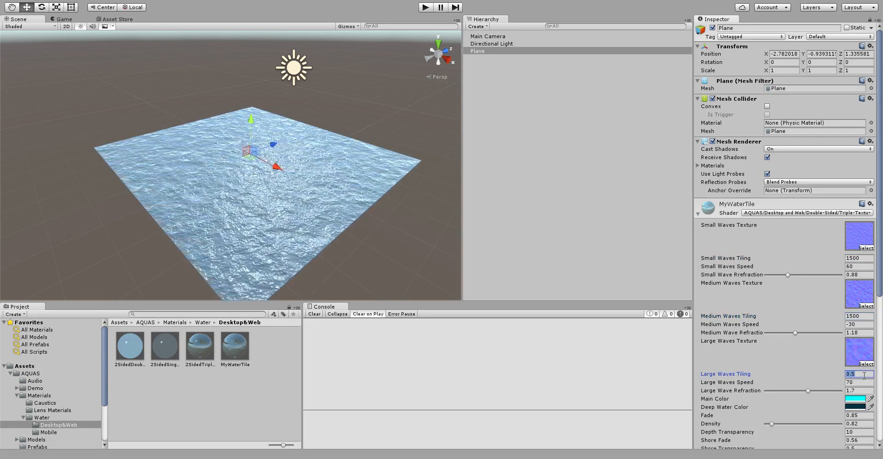
{"action": "type", "text": "100"}
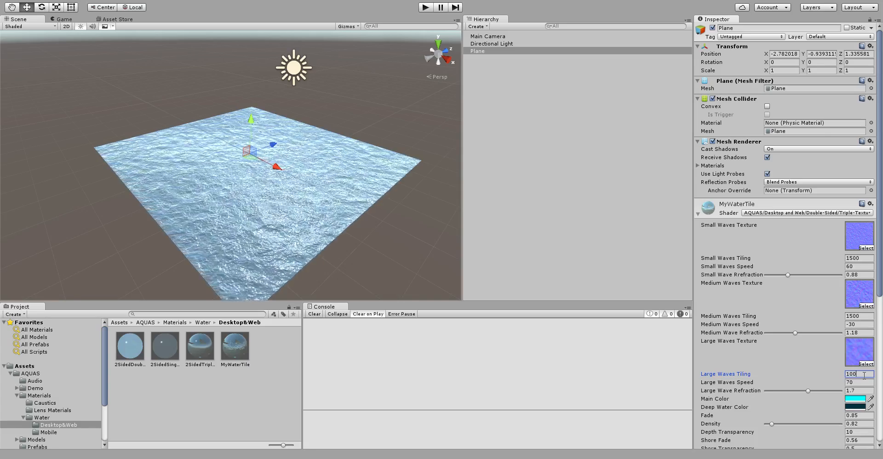
{"action": "type", "text": "1000"}
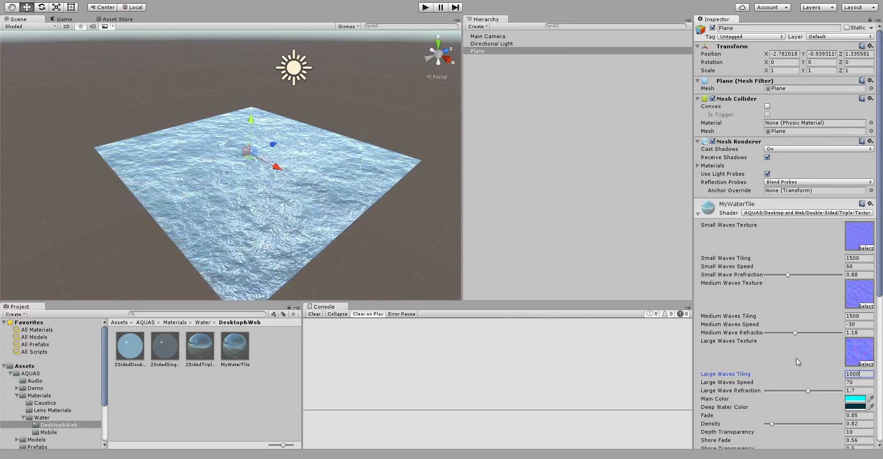
{"action": "type", "text": "1"}
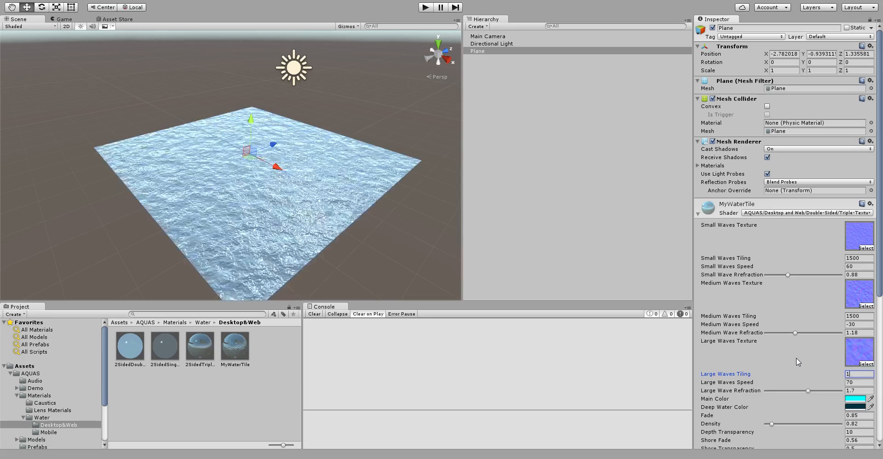
{"action": "type", "text": "500"}
{"action": "left_click", "coordinate": [860, 54]}
{"action": "type", "text": "10"}
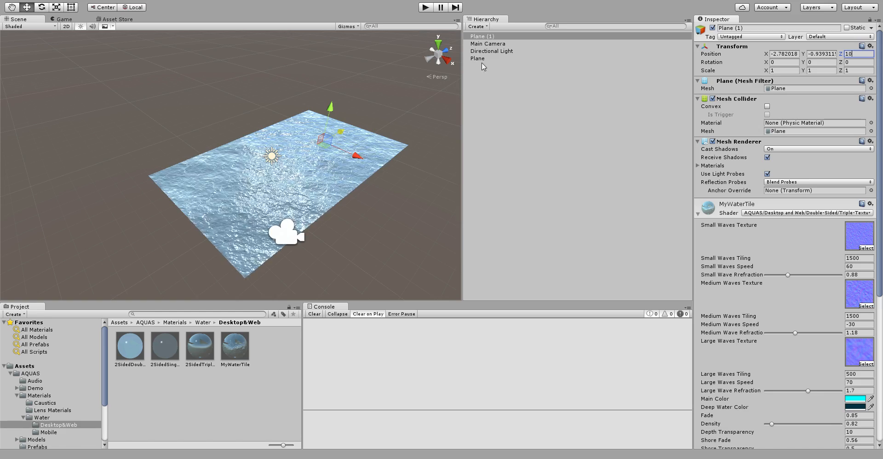
Set the original plane's X position to 0 and check its large waves tiling value
{"action": "left_click", "coordinate": [478, 59]}
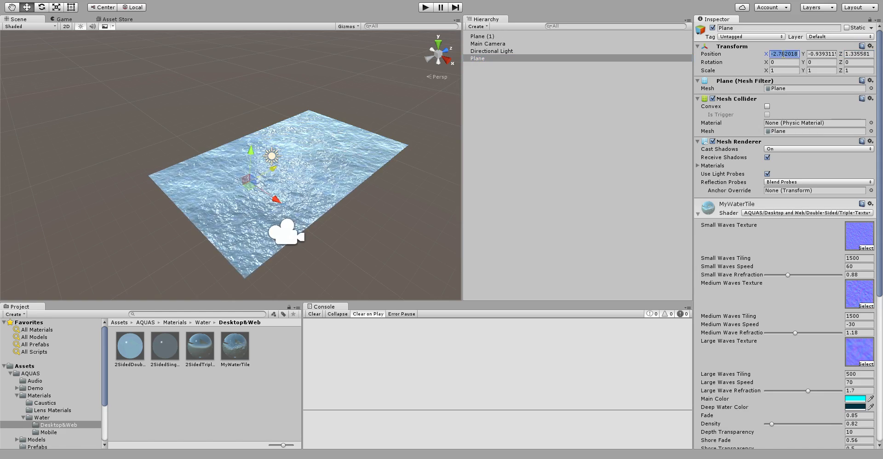
{"action": "type", "text": "0"}
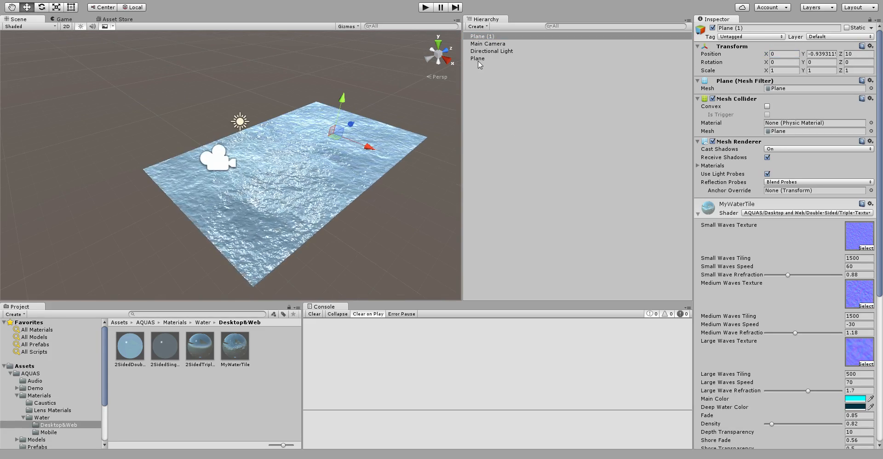
{"action": "left_click", "coordinate": [478, 59]}
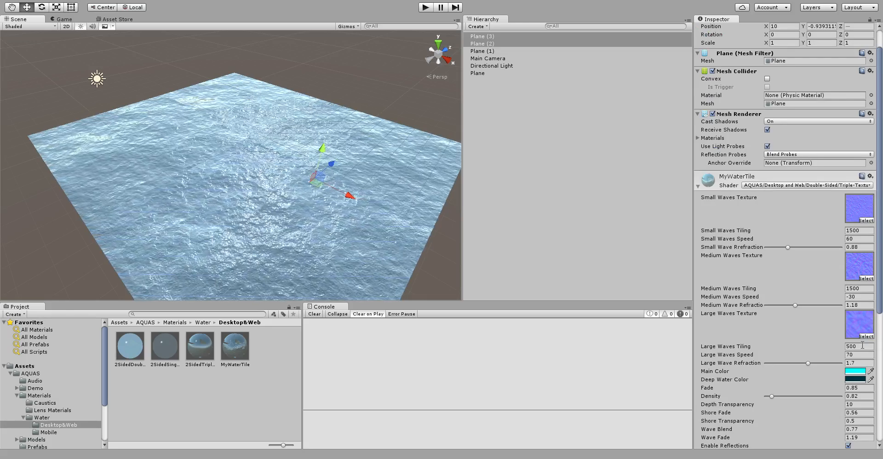
{"action": "left_click", "coordinate": [855, 346]}
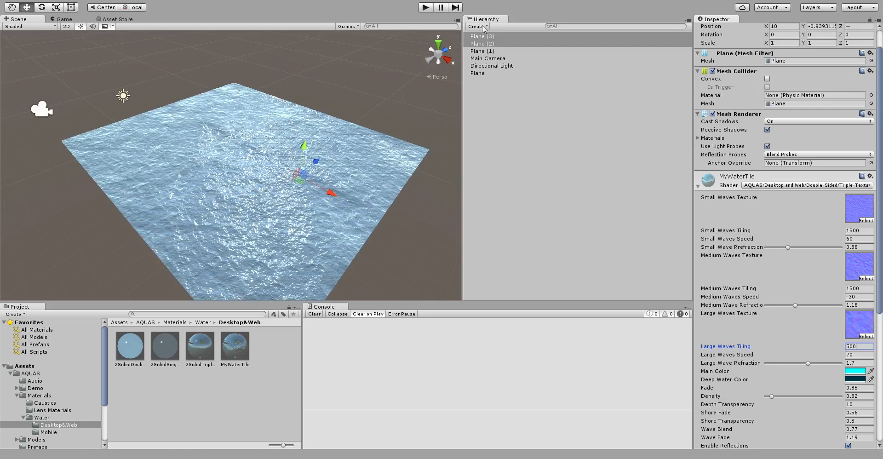
{"action": "mouse_move", "coordinate": [506, 77]}
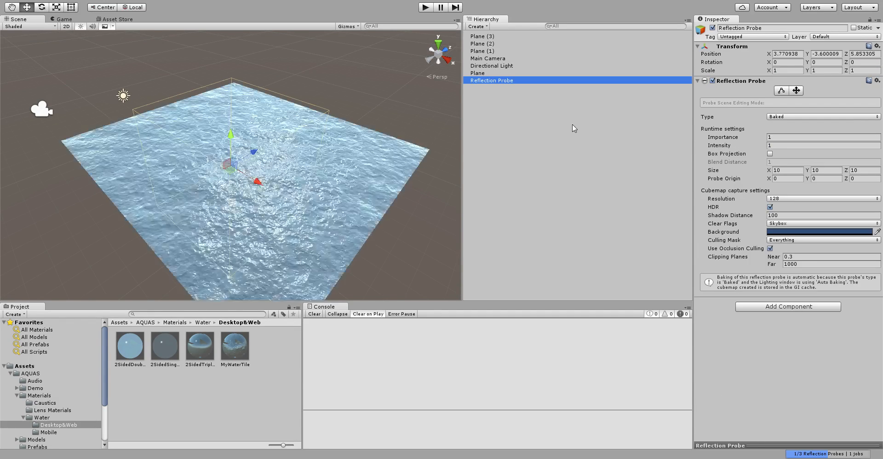
Position the Reflection Probe, scale it to 0.01 and set its type to Realtime
{"action": "left_click", "coordinate": [785, 56]}
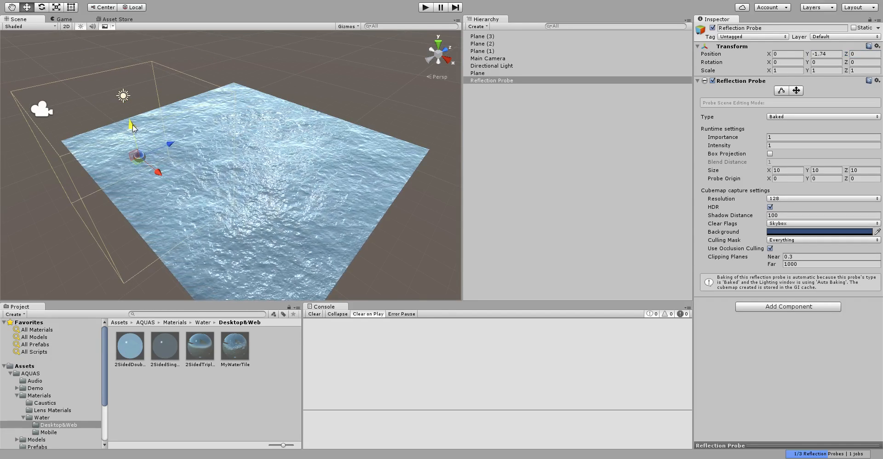
{"action": "left_click", "coordinate": [787, 70]}
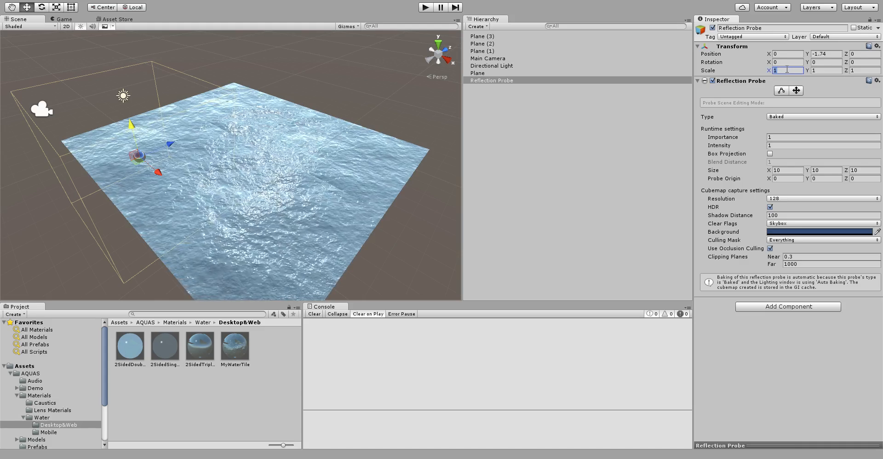
{"action": "type", "text": "0.1"}
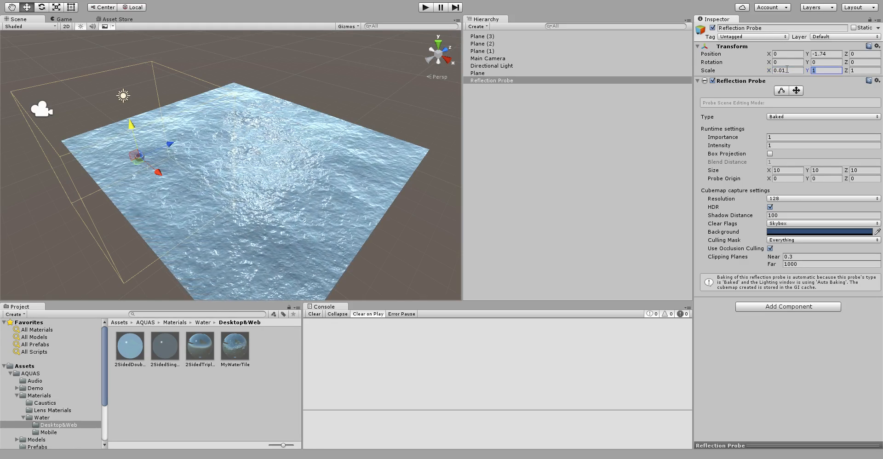
{"action": "type", "text": "0.01"}
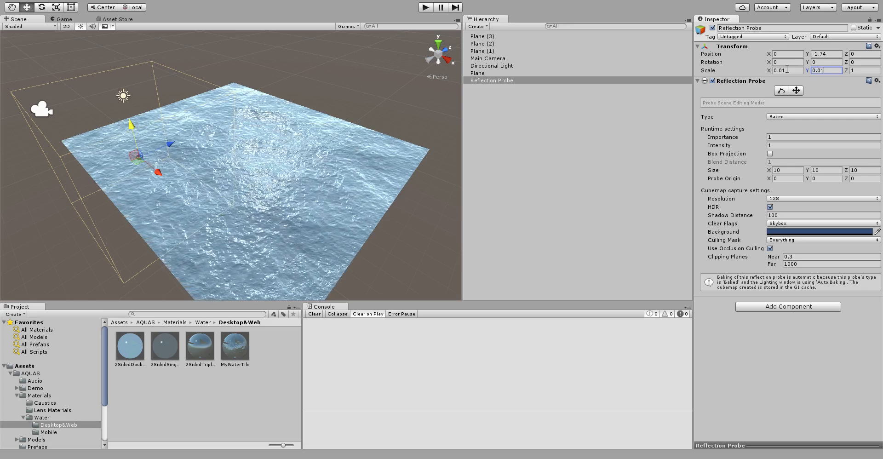
{"action": "type", "text": "0.01"}
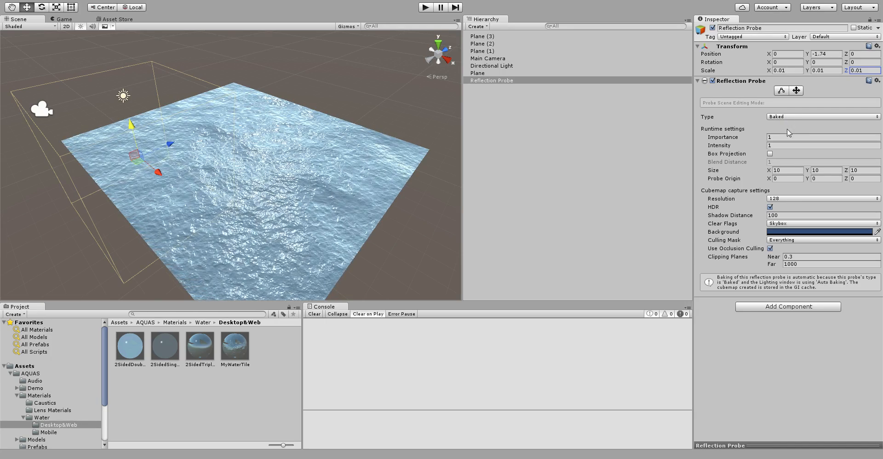
{"action": "left_click", "coordinate": [824, 117]}
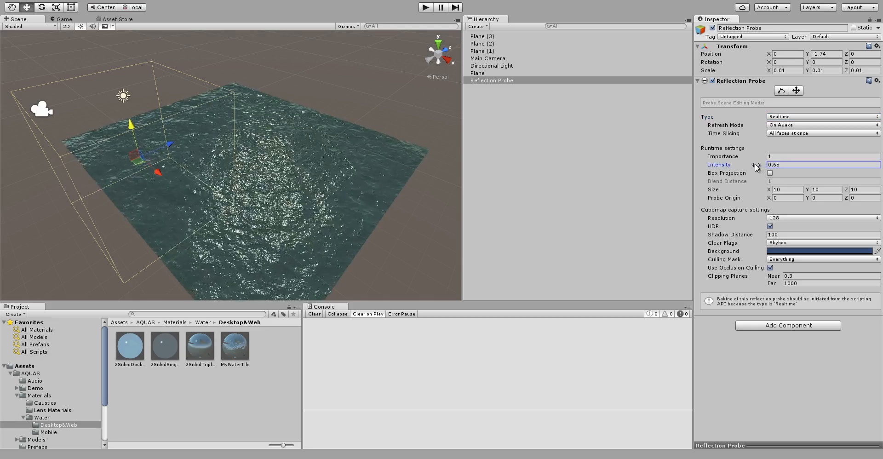
{"action": "left_click", "coordinate": [479, 36]}
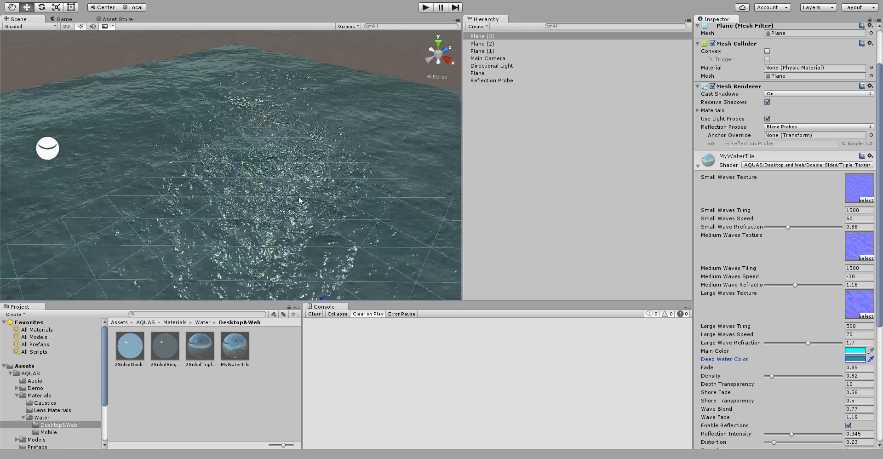
{"action": "scroll", "scroll_direction": "down", "scroll_amount": 3}
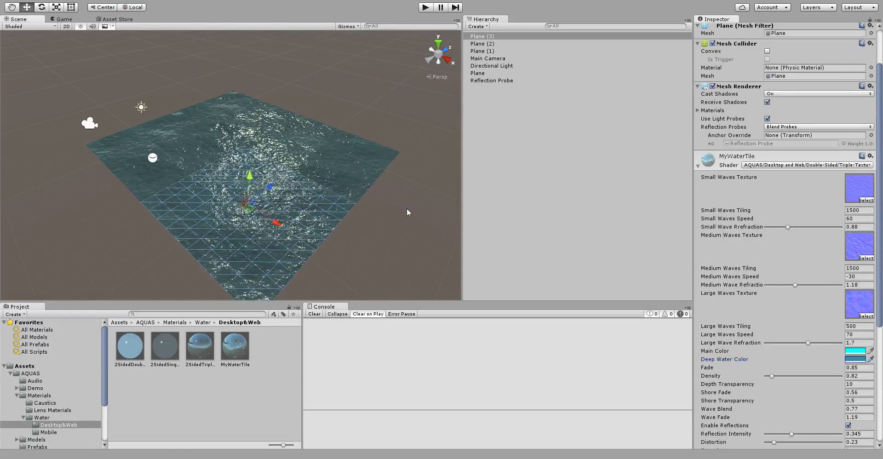